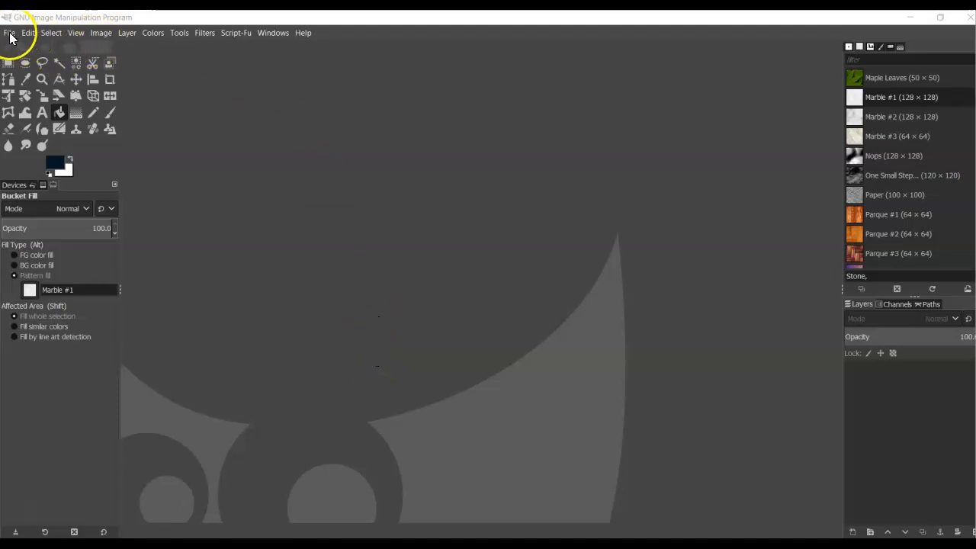
Create a new blank 1920×1080 image from File > New with default size
left_click(9, 32)
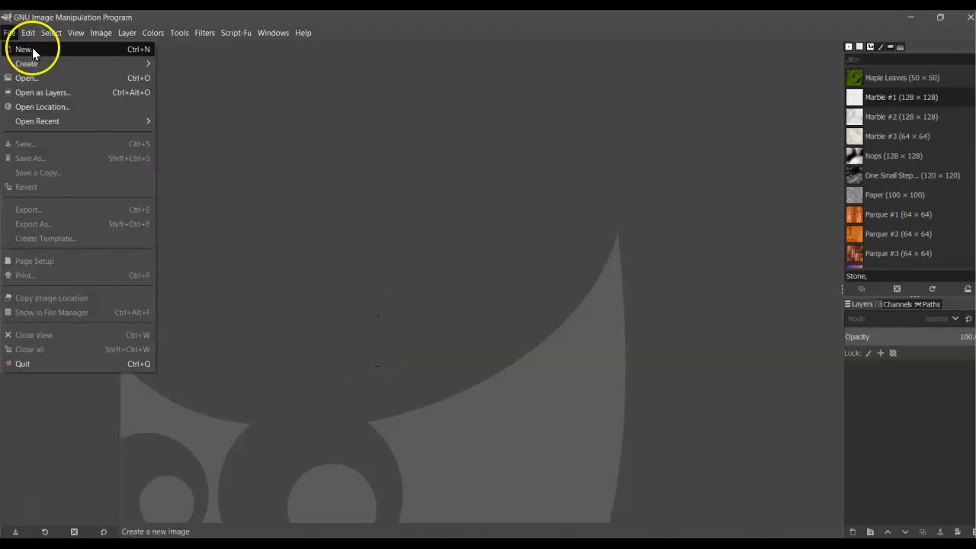
left_click(24, 49)
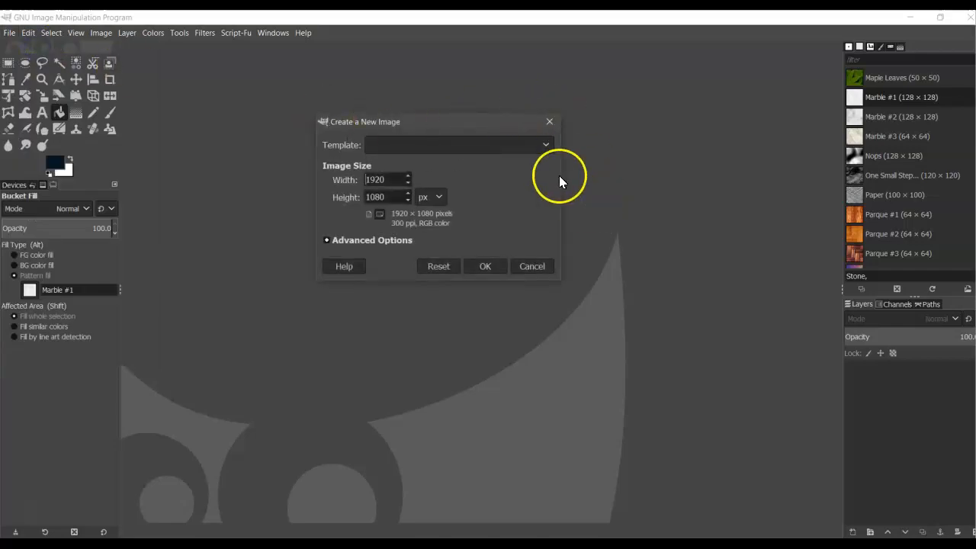
mouse_move(485, 265)
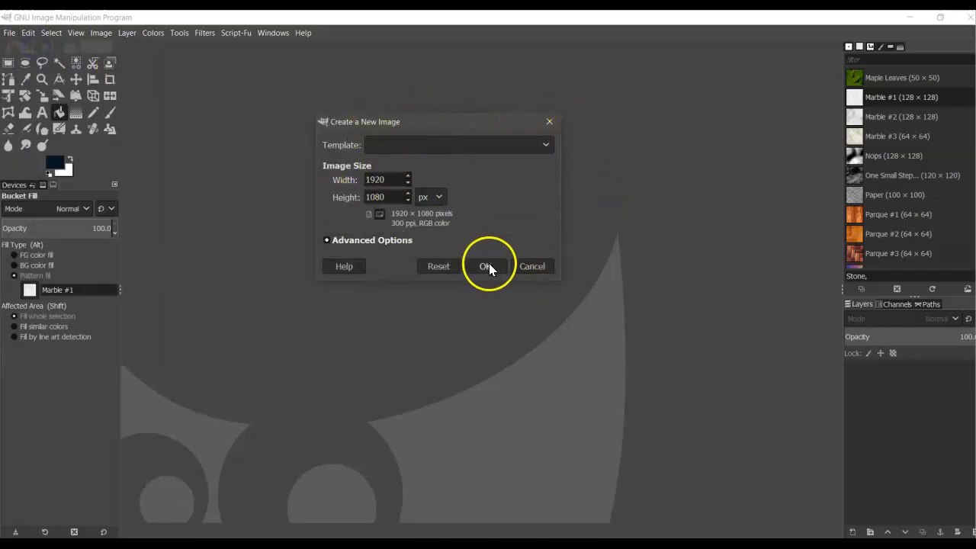
left_click(488, 266)
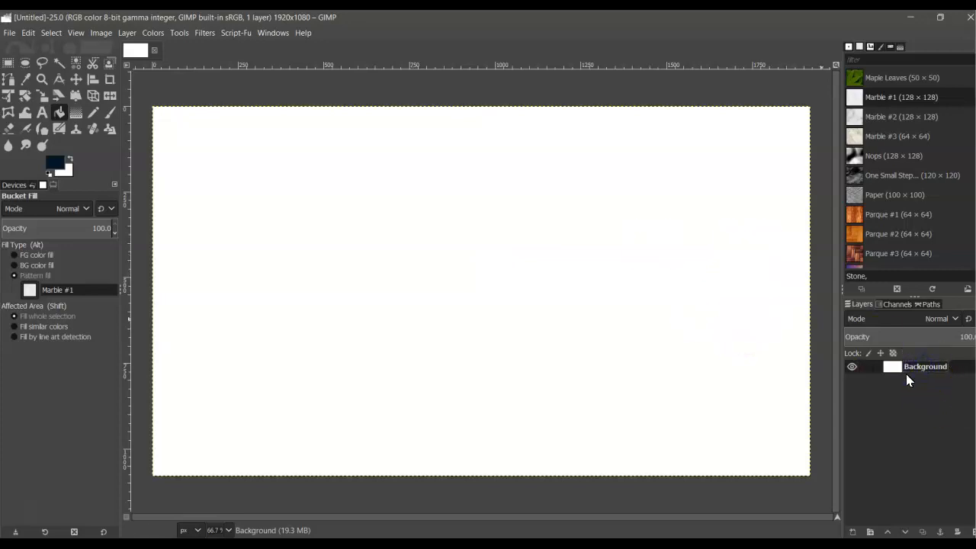
mouse_move(627, 312)
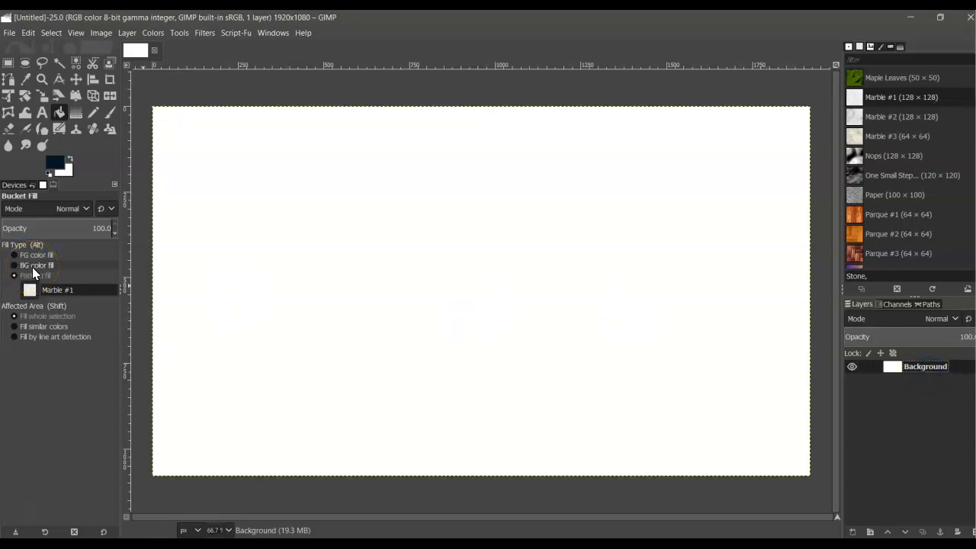
left_click(14, 275)
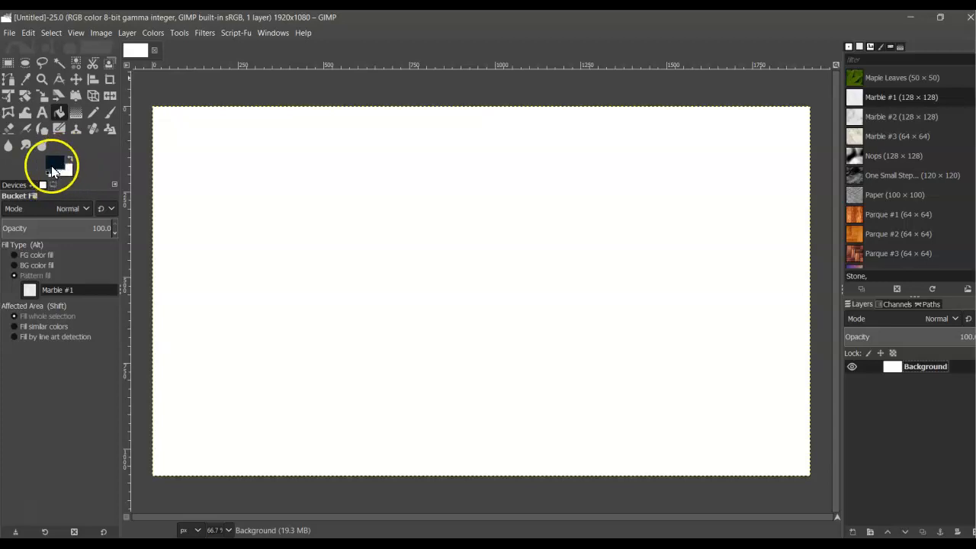
mouse_move(53, 165)
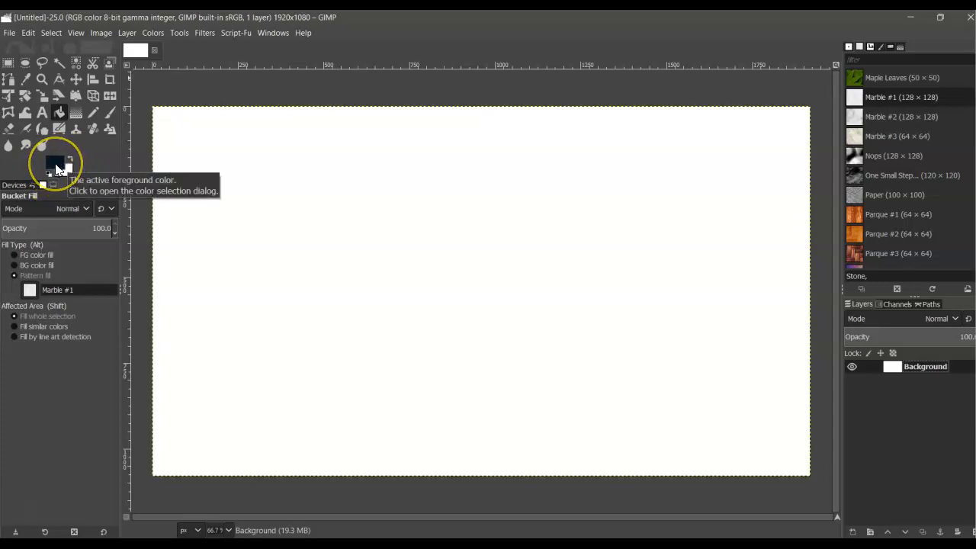
Set the foreground colour to a light sky blue (8ccce6) in the colour dialog
left_click(55, 160)
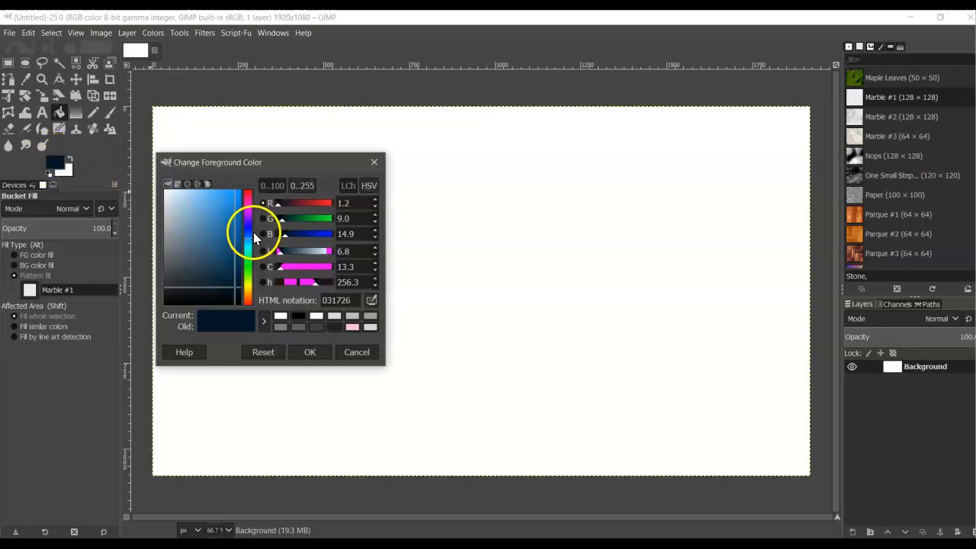
left_click(252, 241)
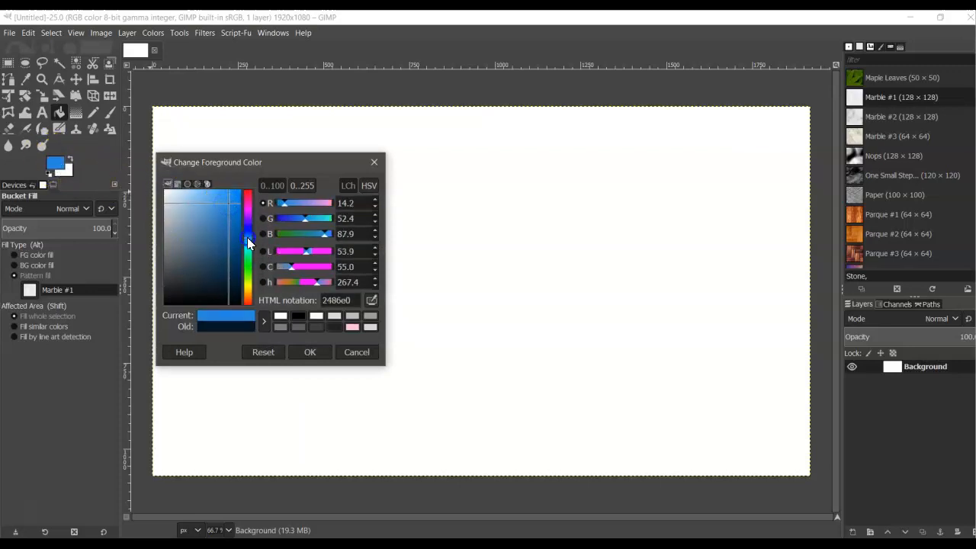
left_click(230, 208)
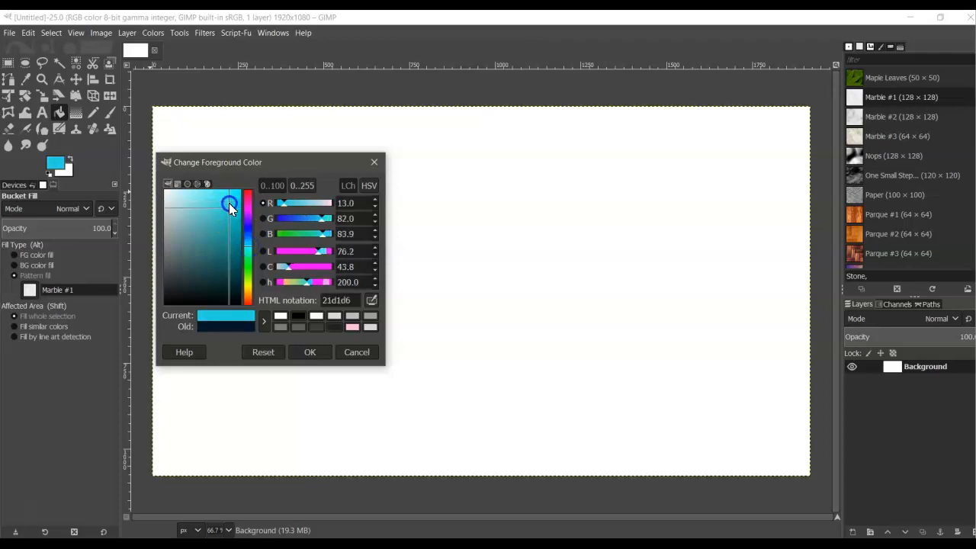
left_click_drag(232, 206, 217, 212)
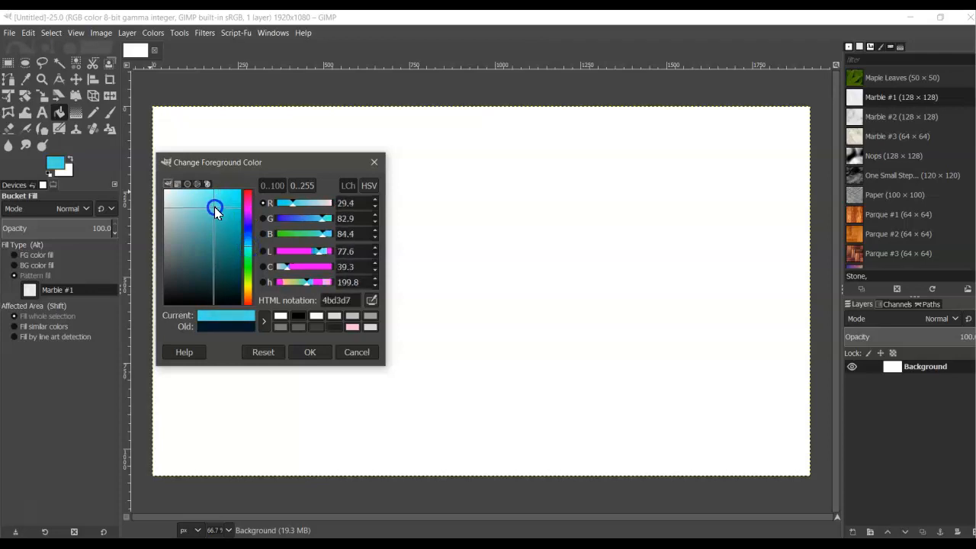
left_click_drag(217, 208, 201, 210)
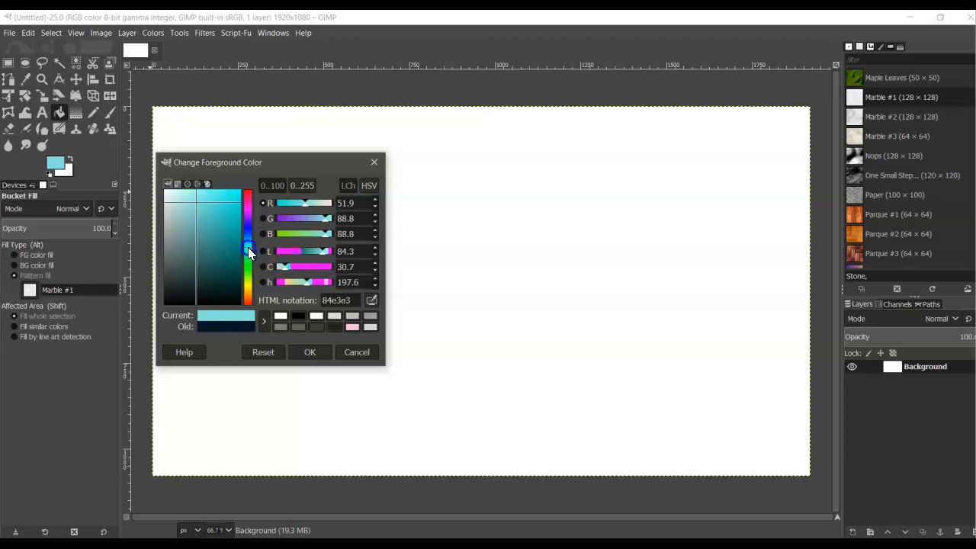
left_click(199, 206)
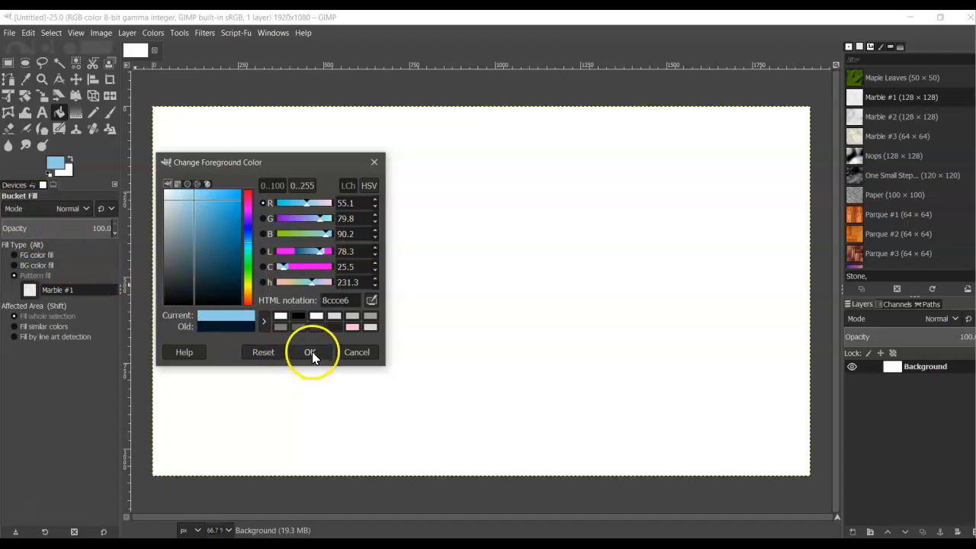
left_click(310, 351)
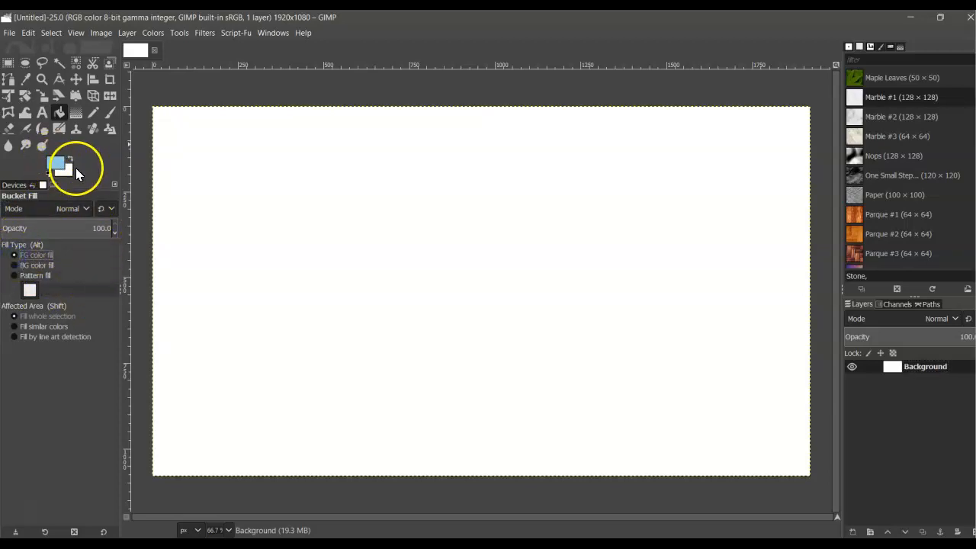
mouse_move(58, 162)
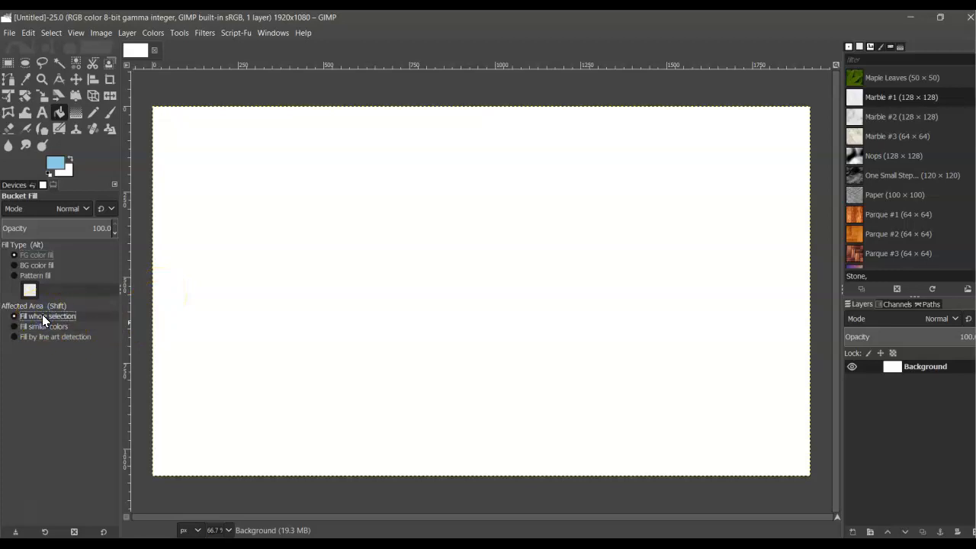
mouse_move(195, 160)
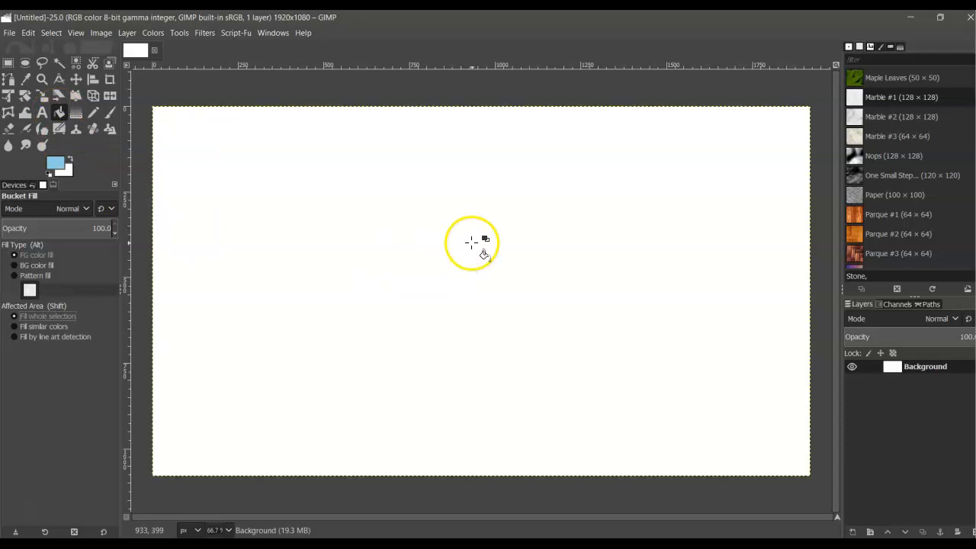
Bucket-fill the entire canvas with the light sky blue foreground colour
left_click(412, 175)
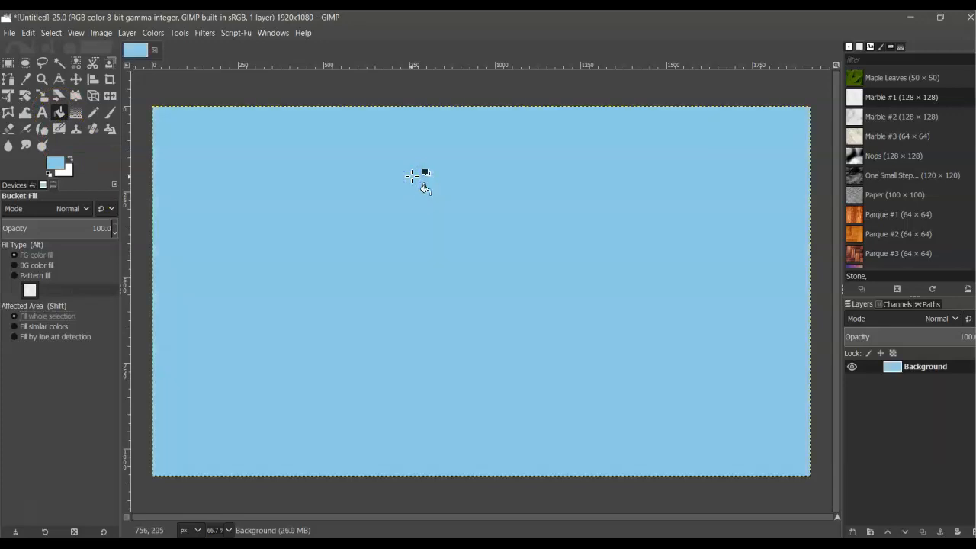